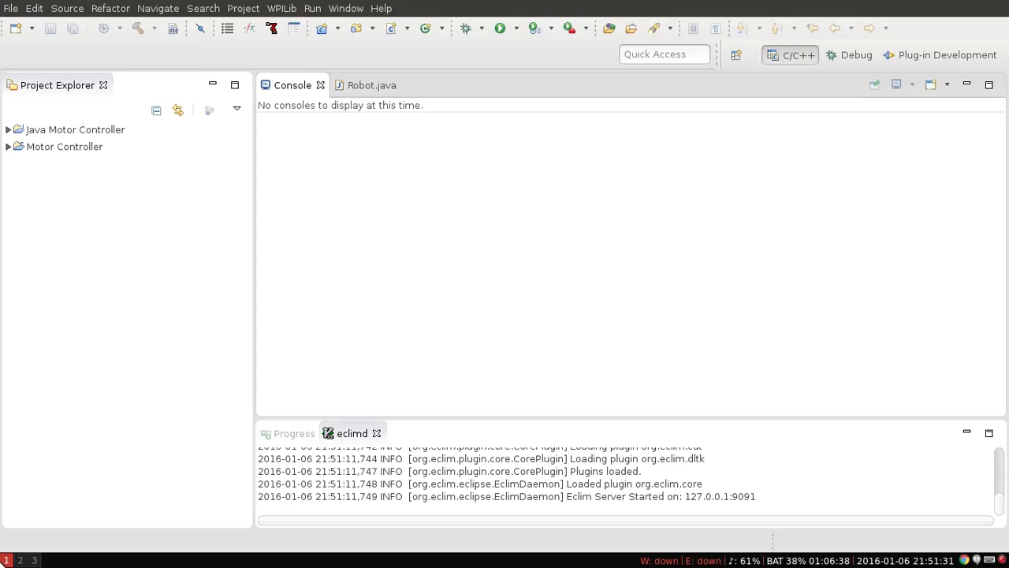
Create the Java Motor Controller example project and collapse it in the explorer
left_click(76, 129)
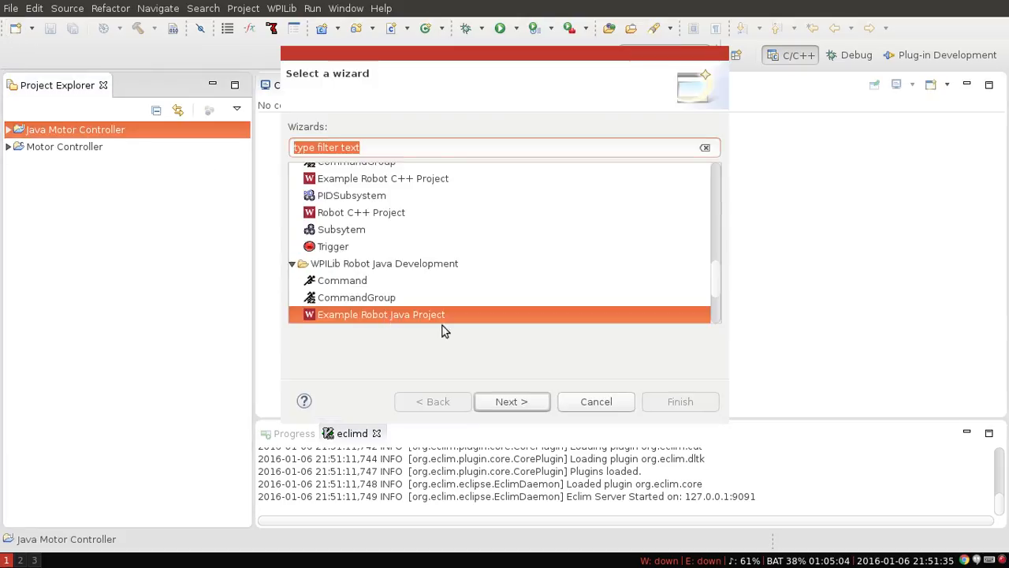
left_click(511, 402)
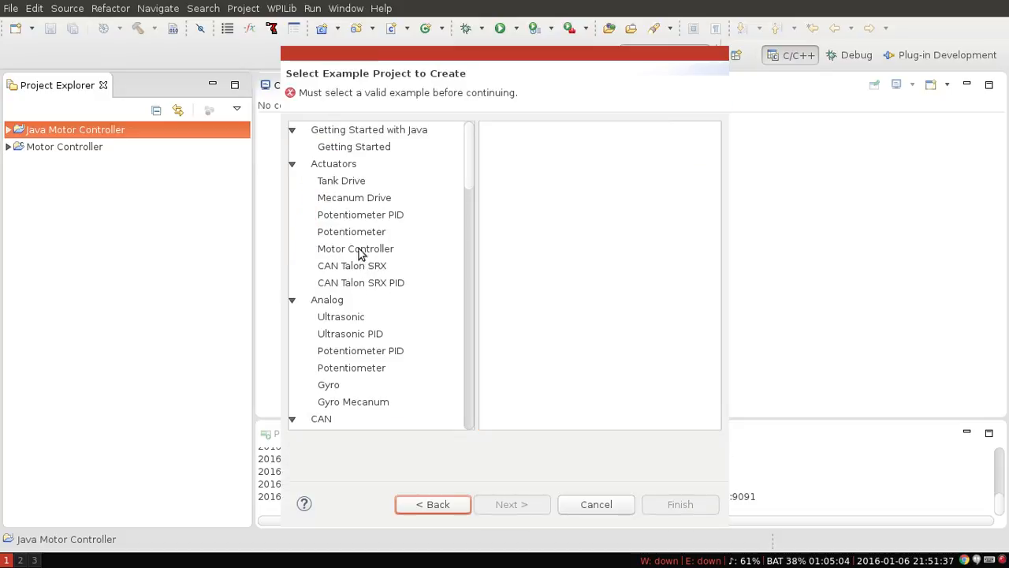
left_click(356, 249)
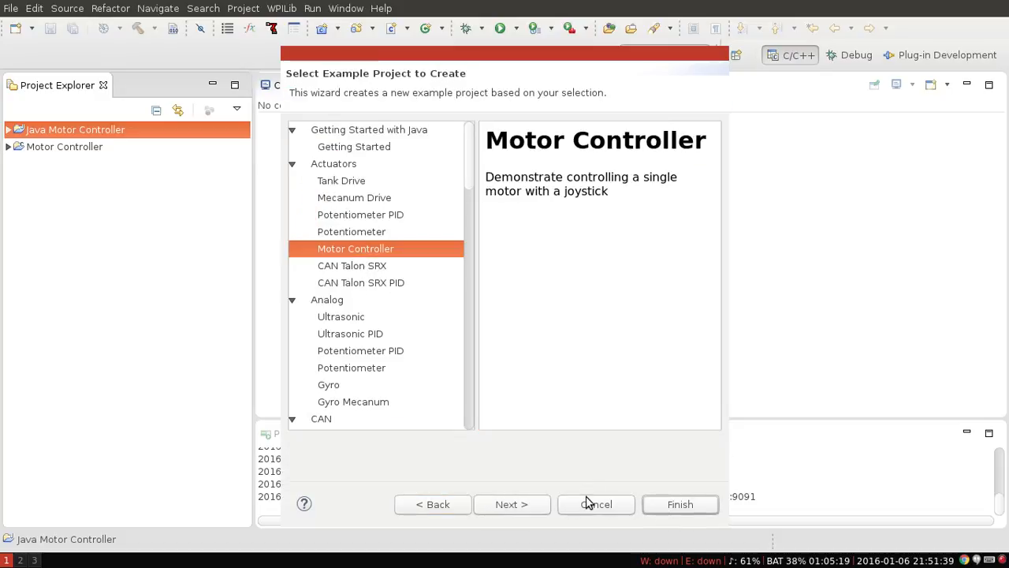
left_click(680, 505)
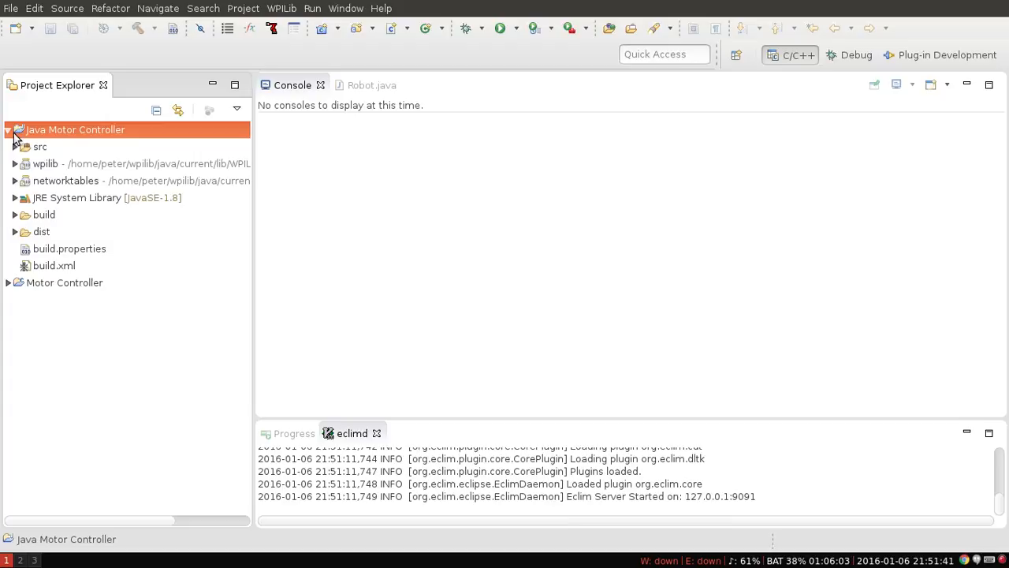
left_click(8, 129)
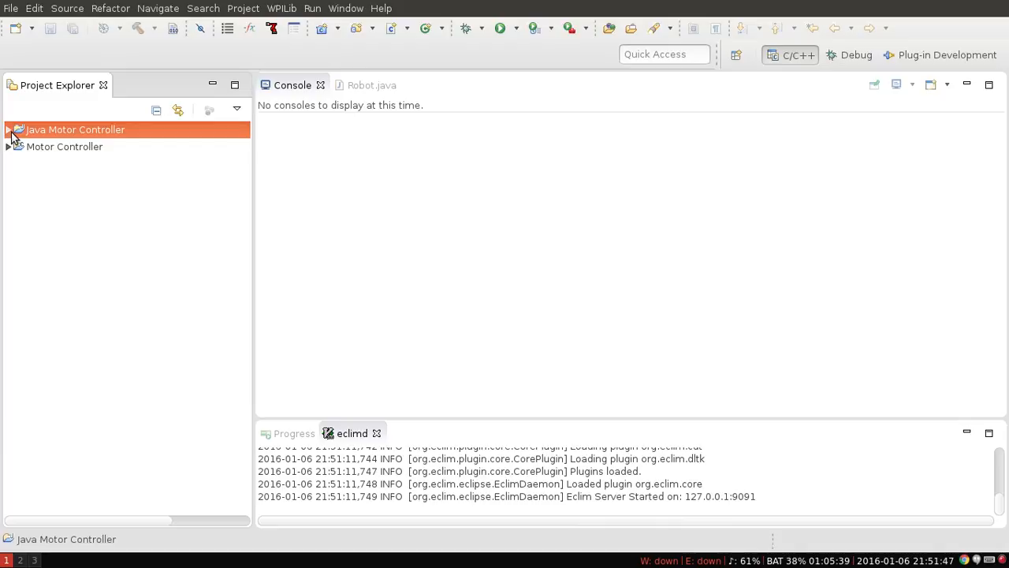
mouse_move(343, 85)
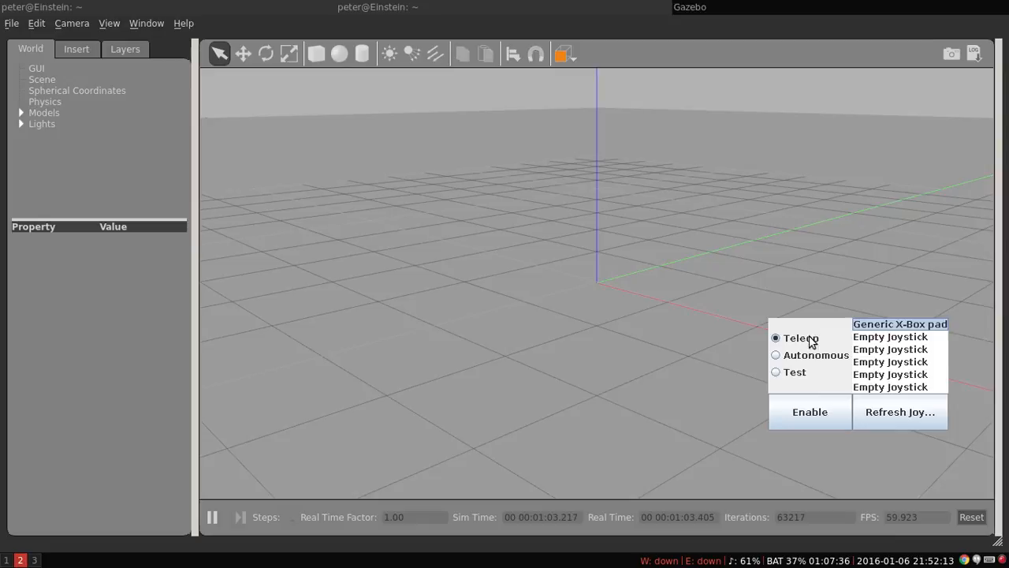
Put the robot driver station into Teleop mode
left_click(75, 47)
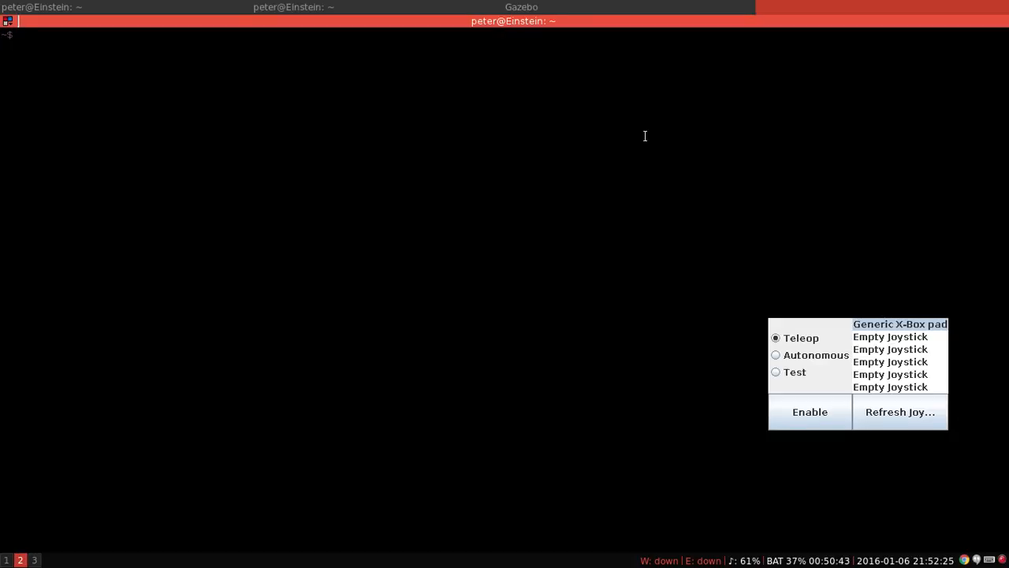
Go to wpilib/simulation/models/GearsBot, open model.sdf in Vim folded and scroll to jElevator
type("cd wpilib/simulation/models/GearsBot/")
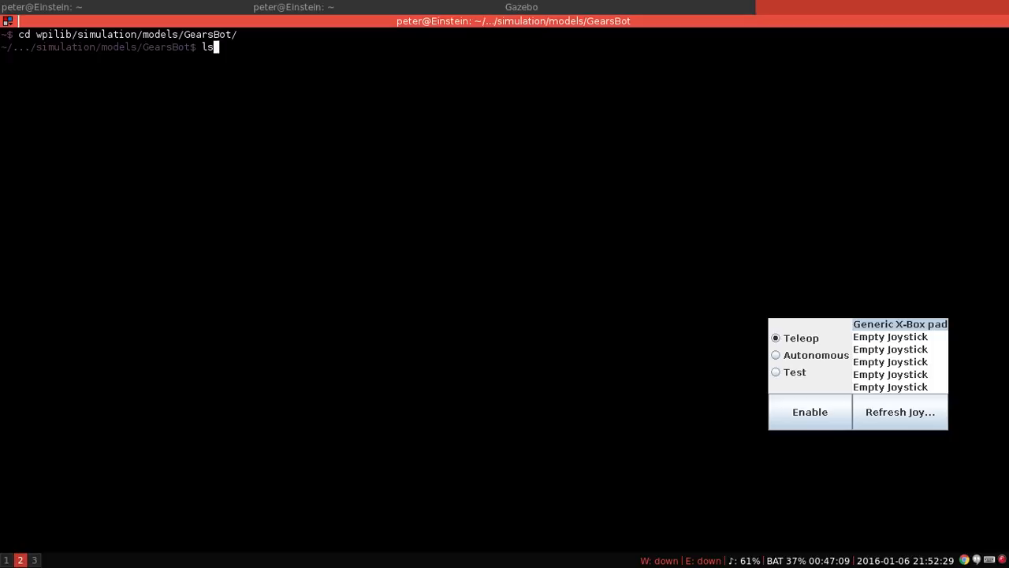
key("Return")
type(":q")
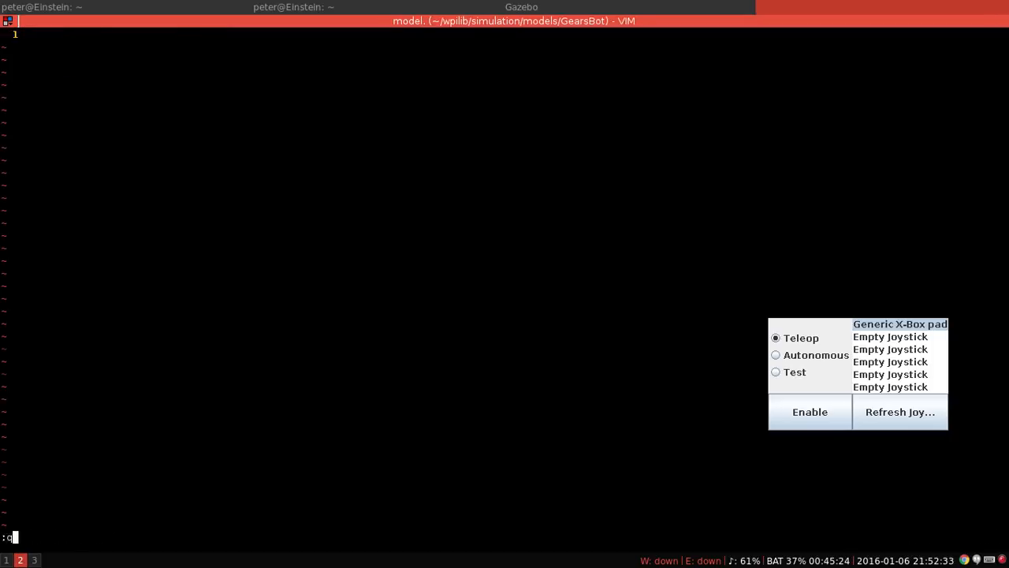
key("Return")
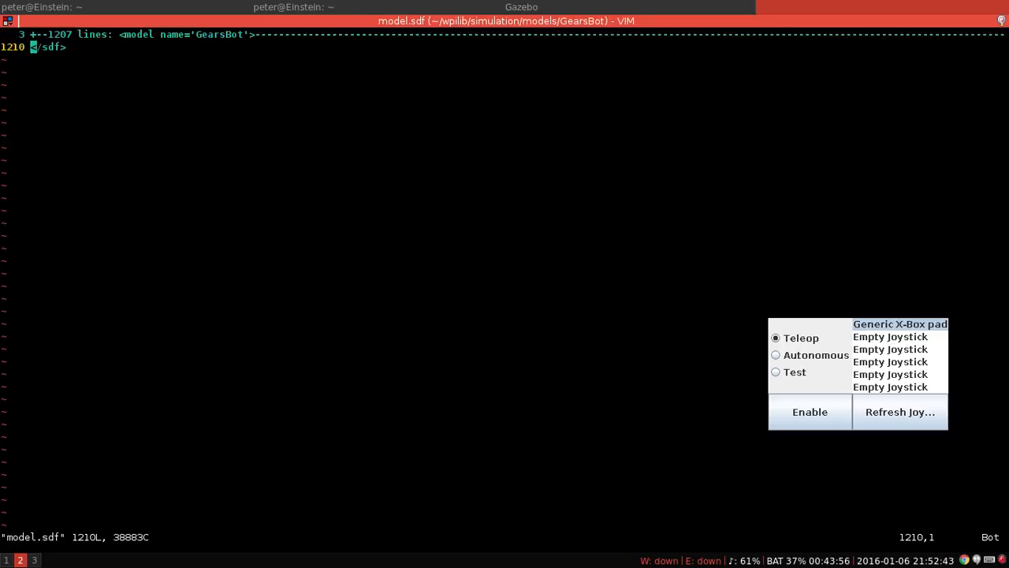
key("gg")
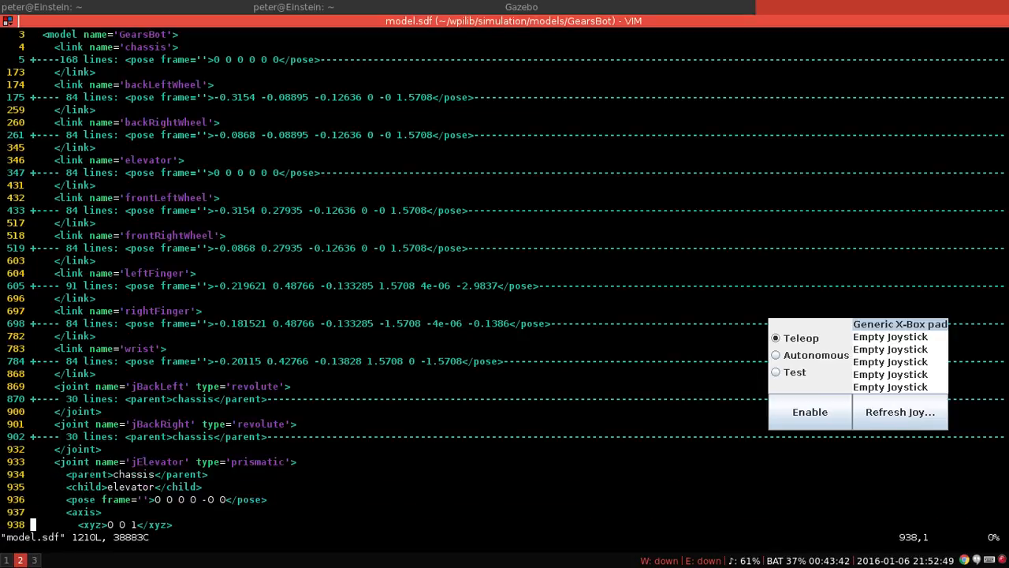
scroll("down", 3)
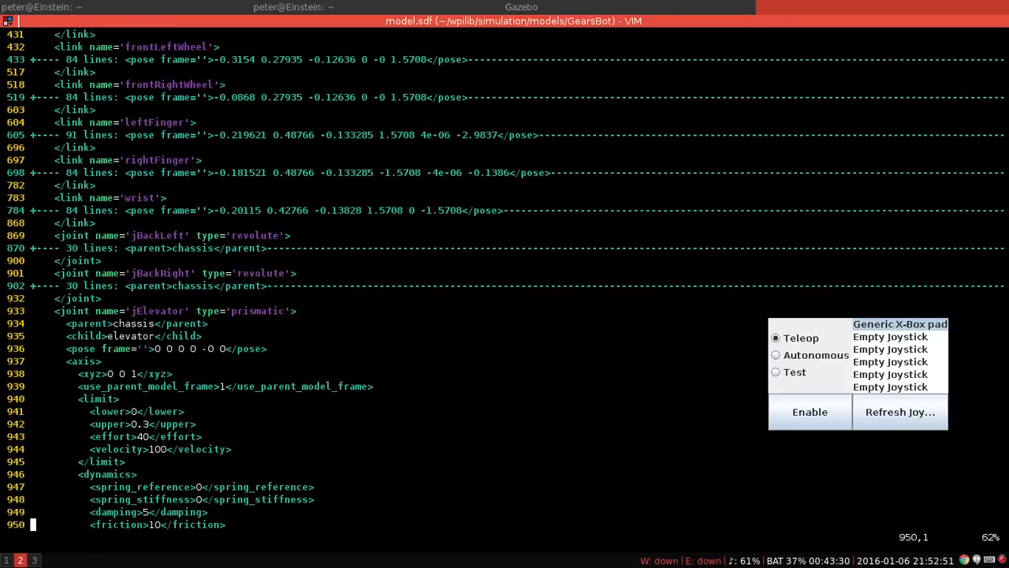
scroll("down", 3)
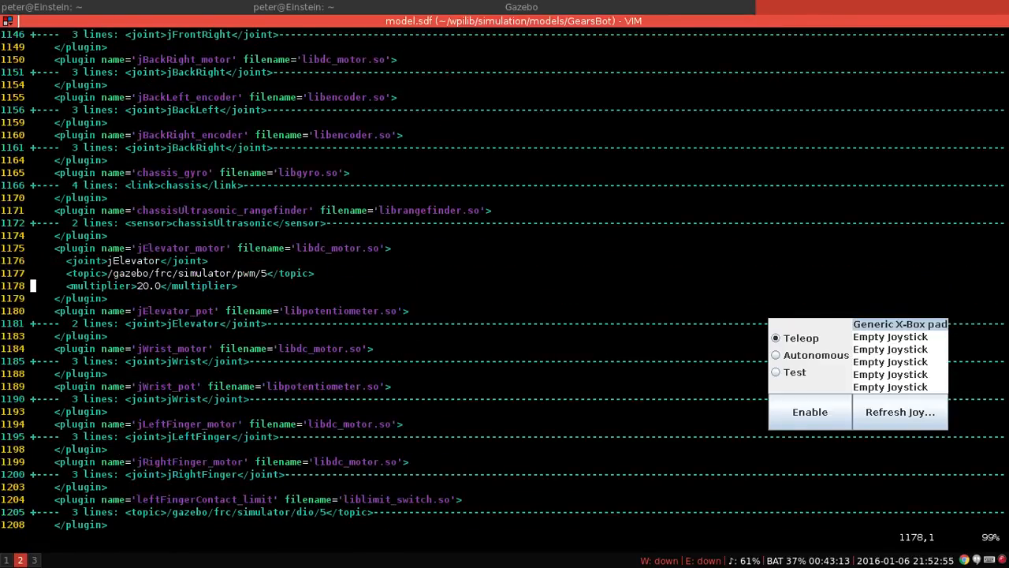
Bring the running Gazebo simulation with the GearsBot back to the front
left_click(521, 7)
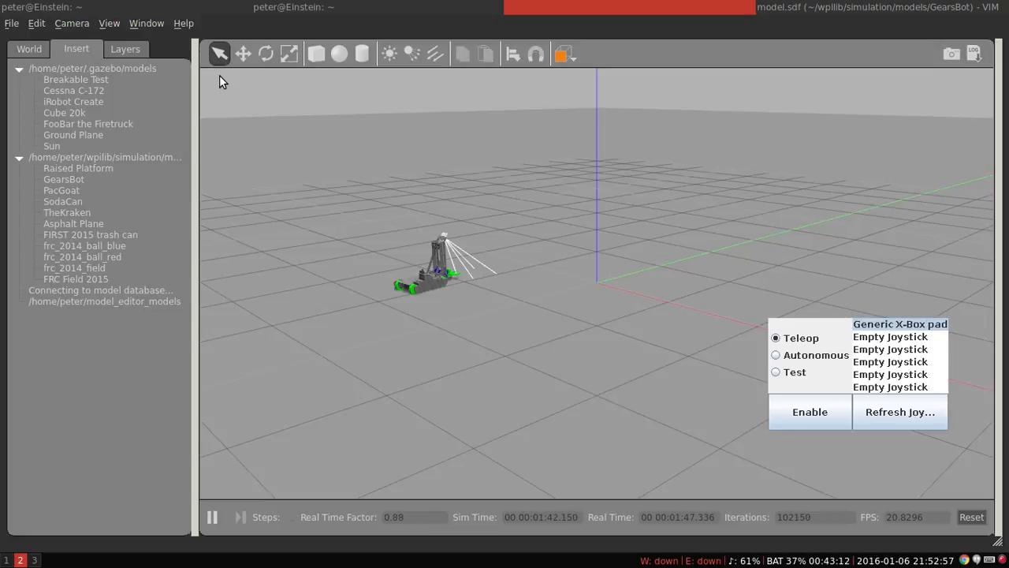
mouse_move(456, 284)
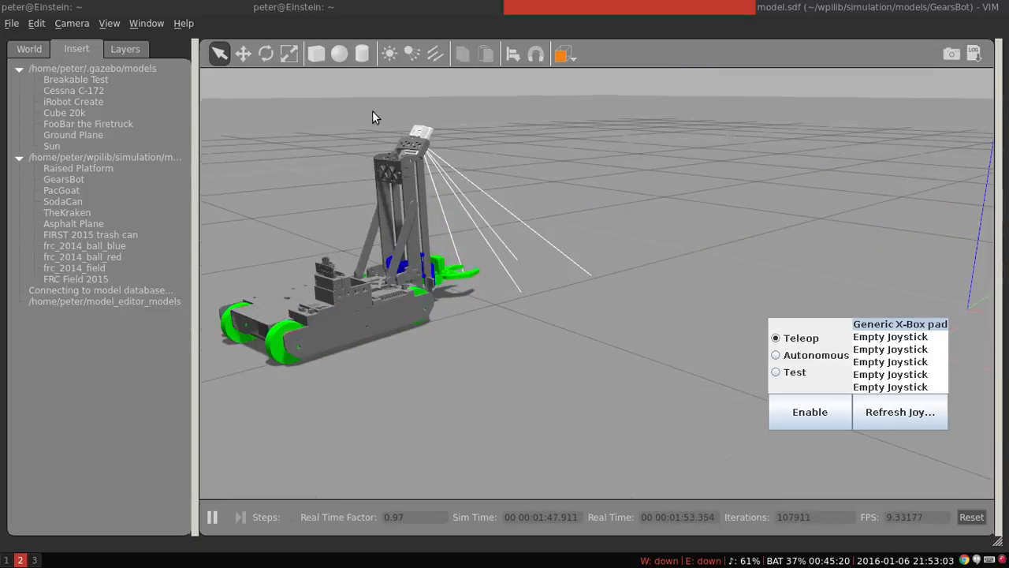
mouse_move(612, 74)
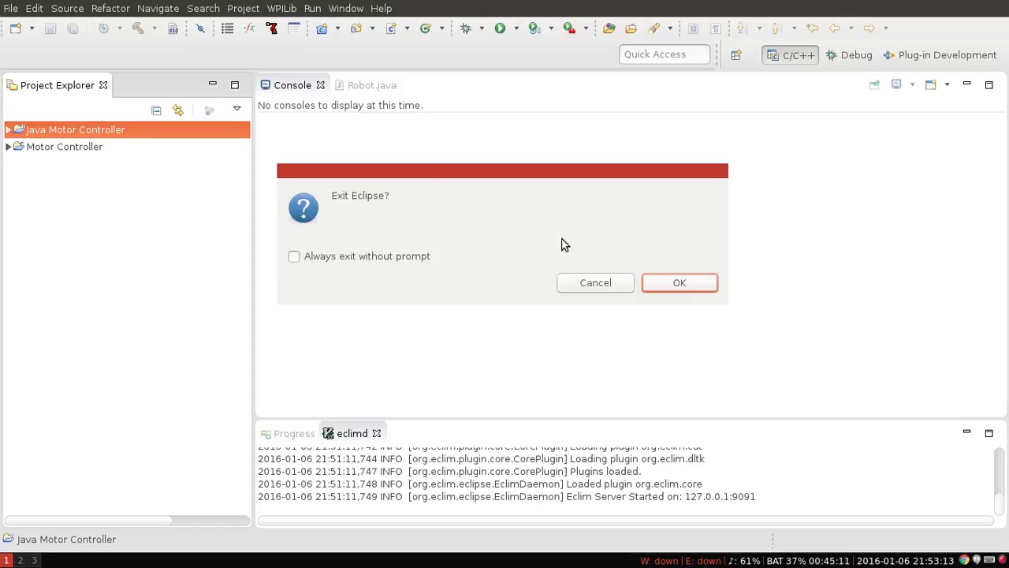
Confirm the Exit Eclipse prompt to shut down the IDE
left_click(679, 282)
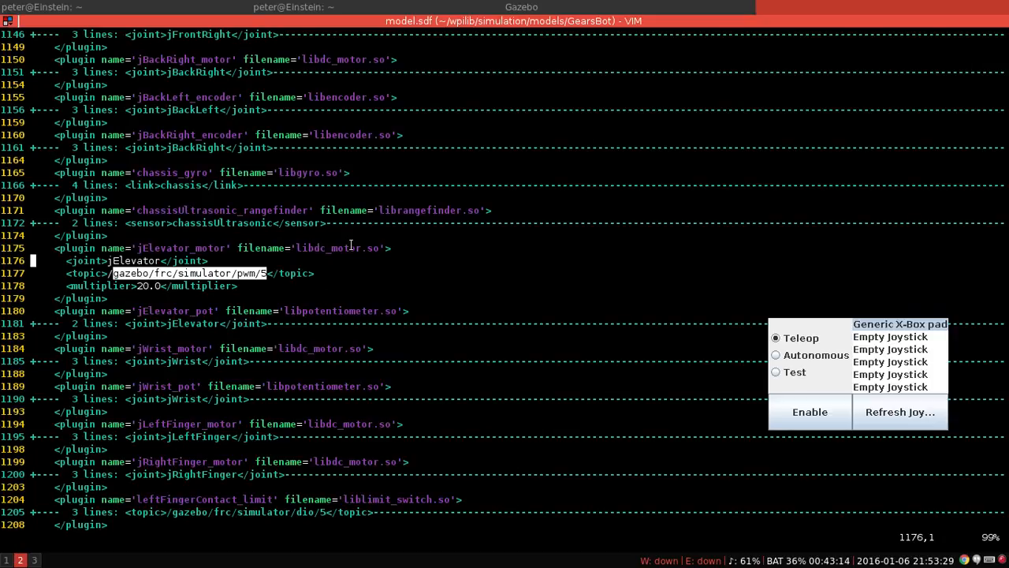
mouse_move(207, 273)
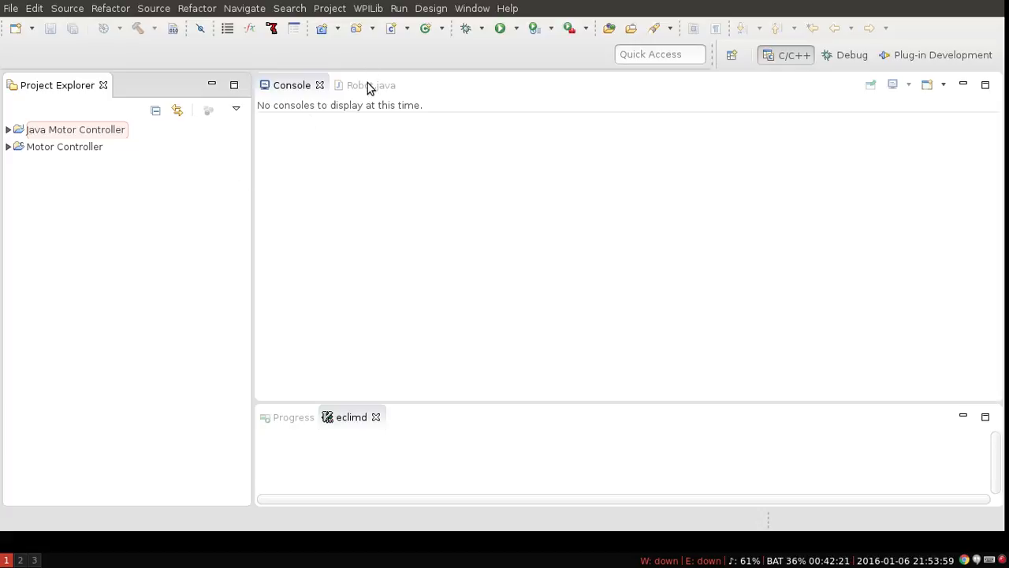
mouse_move(56, 126)
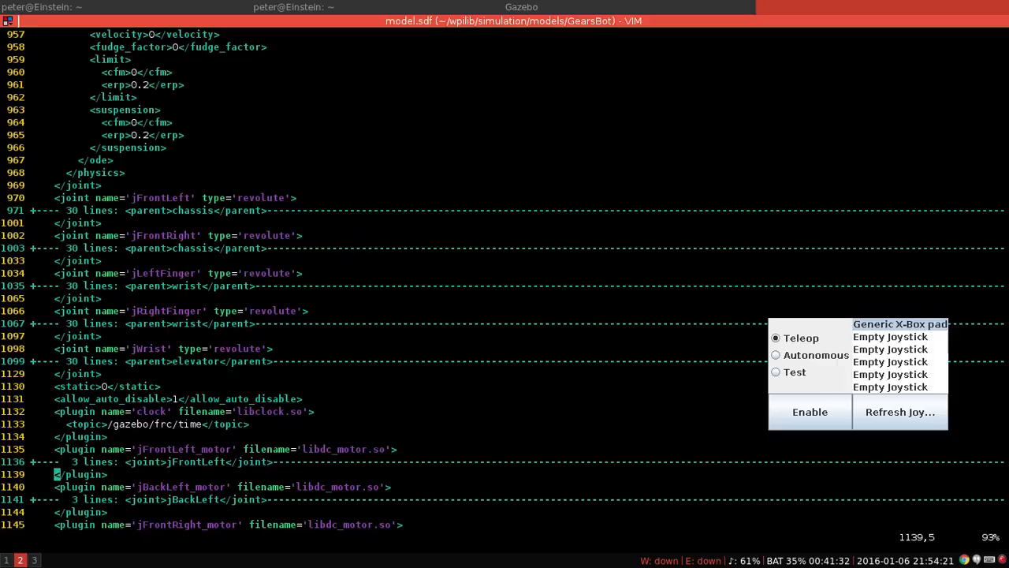
Change the jElevator joint friction from 10 to 1 in model.sdf, save it and return to Gazebo
scroll("up", 3)
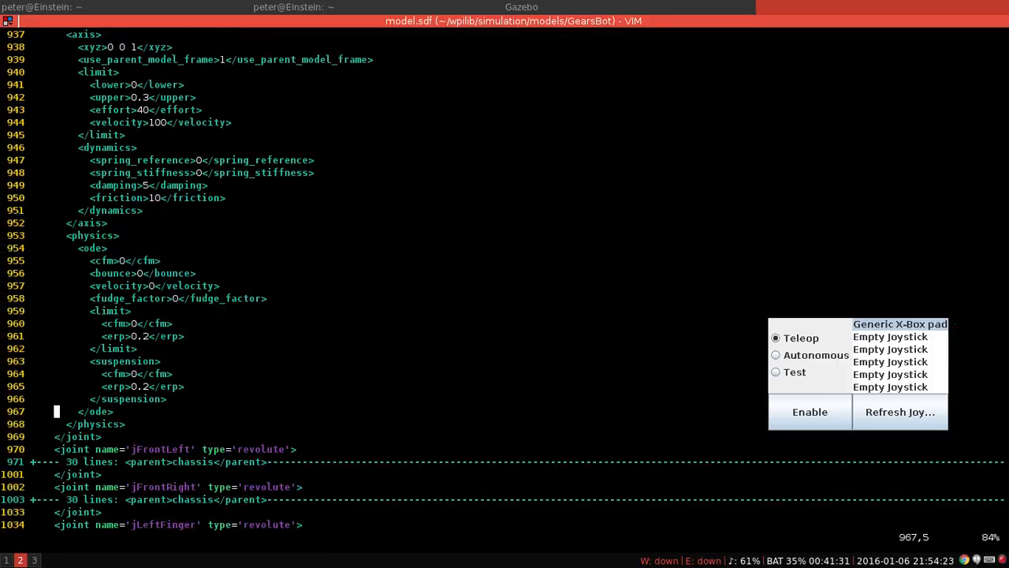
scroll("up", 3)
type(":w")
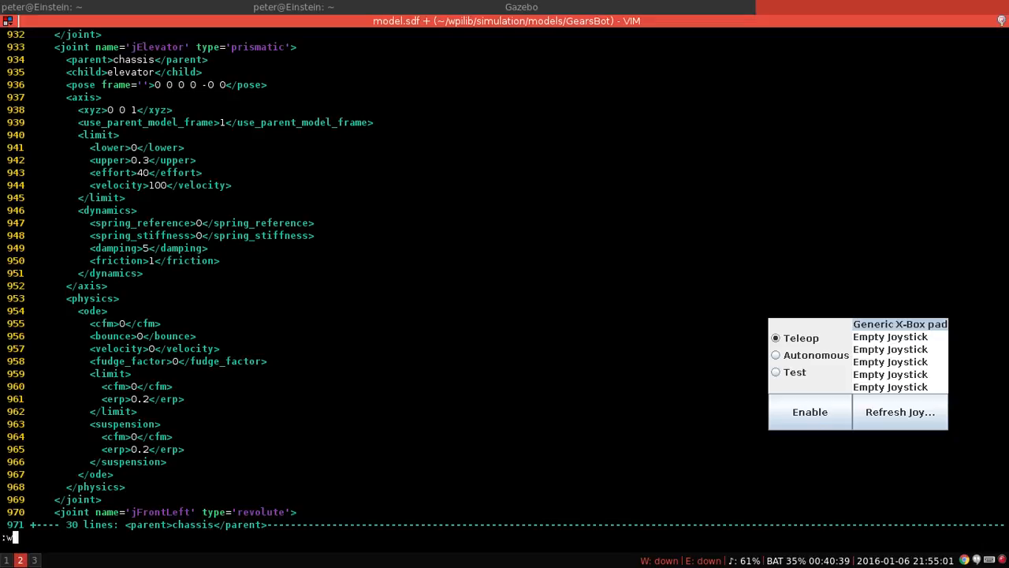
key("Return")
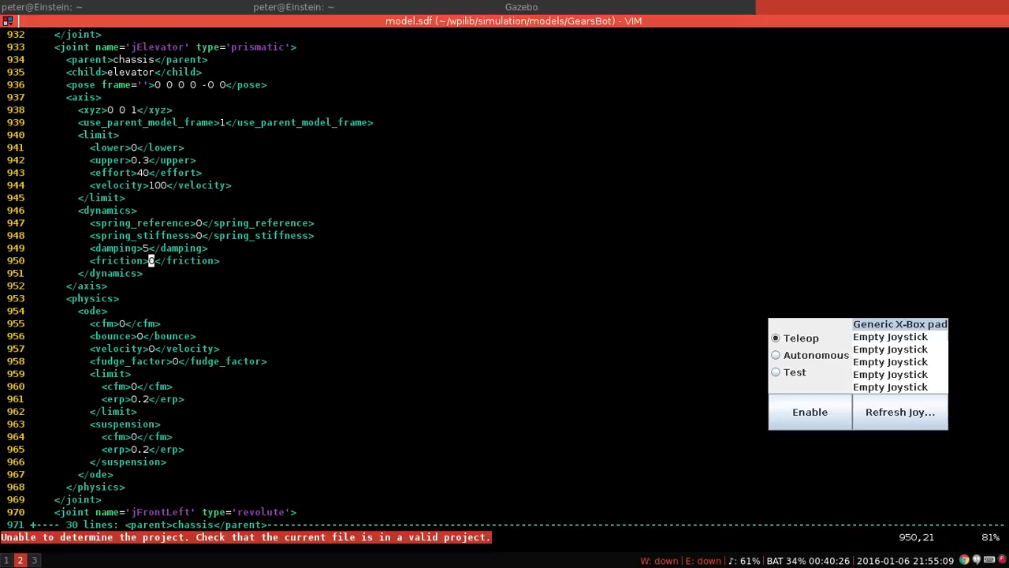
left_click(520, 7)
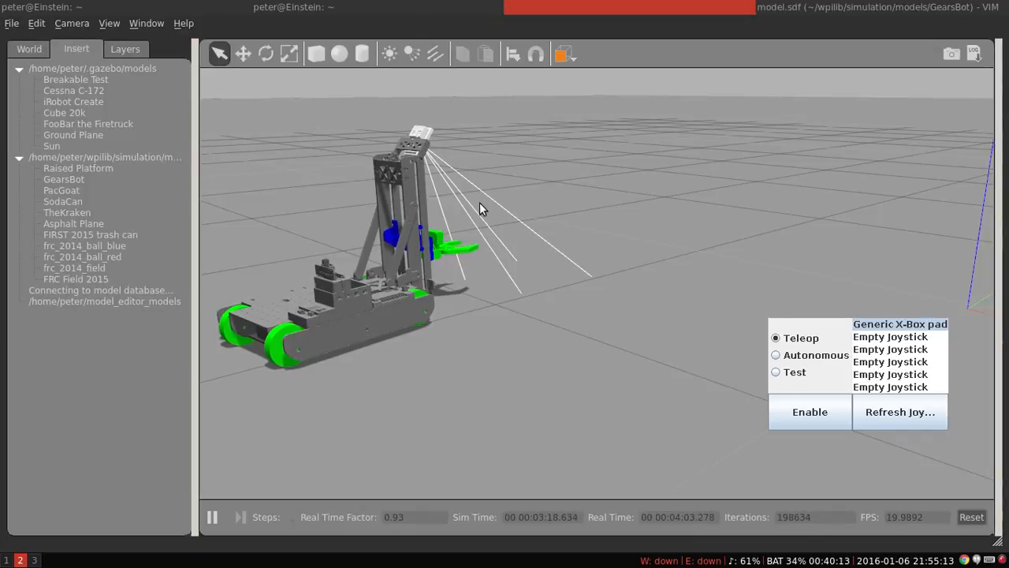
mouse_move(355, 319)
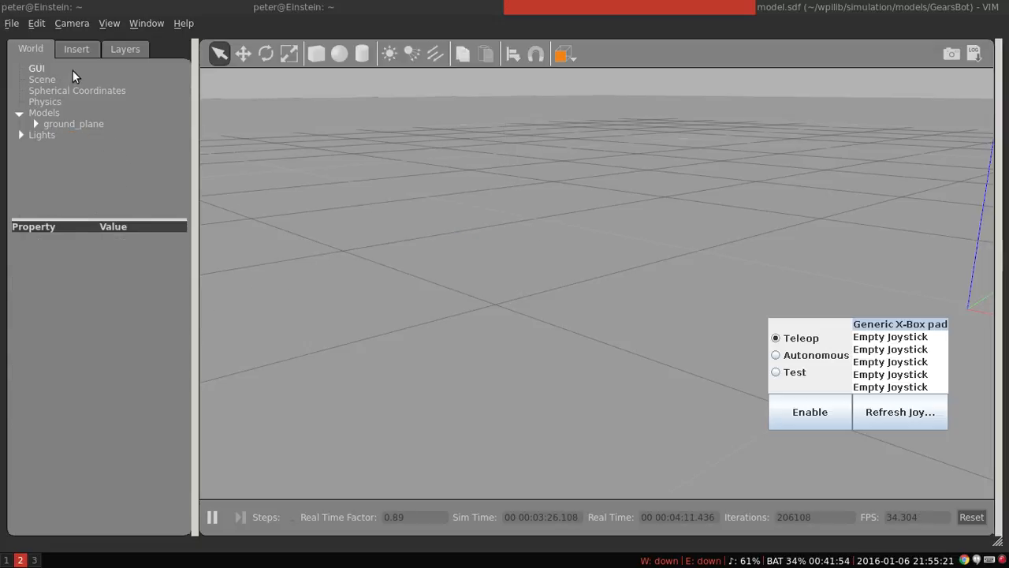
Check the World tab's Models list showing only the ground plane
left_click(76, 48)
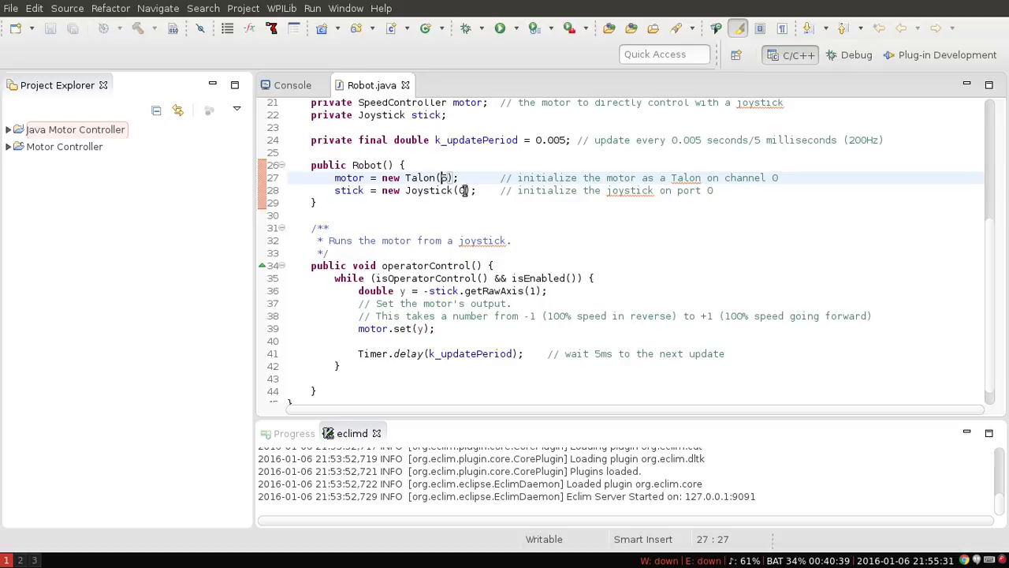
Set the Talon to channel 5 in Robot.java and deploy it with WPILib Java Deploy
double_click(499, 290)
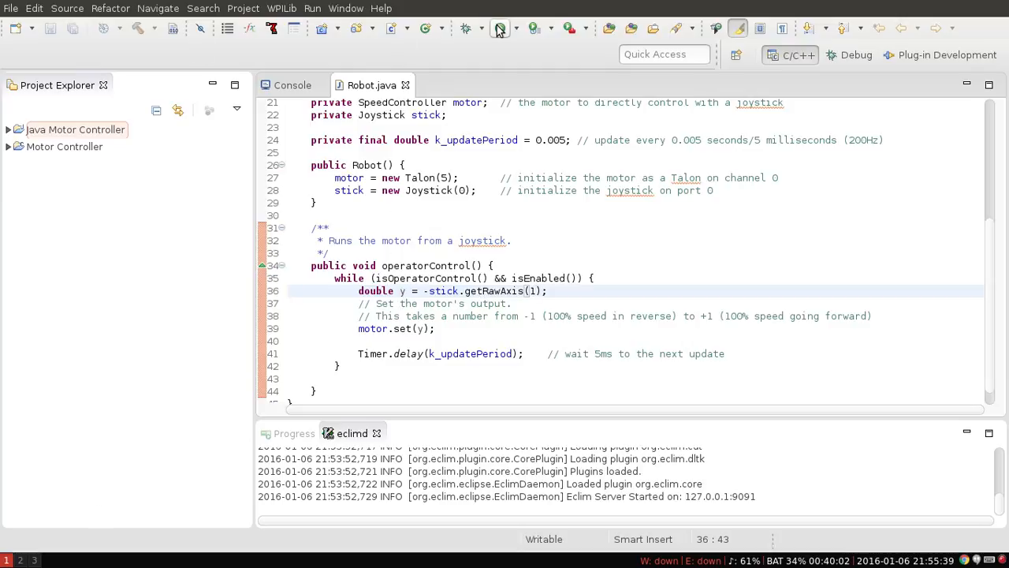
left_click(498, 29)
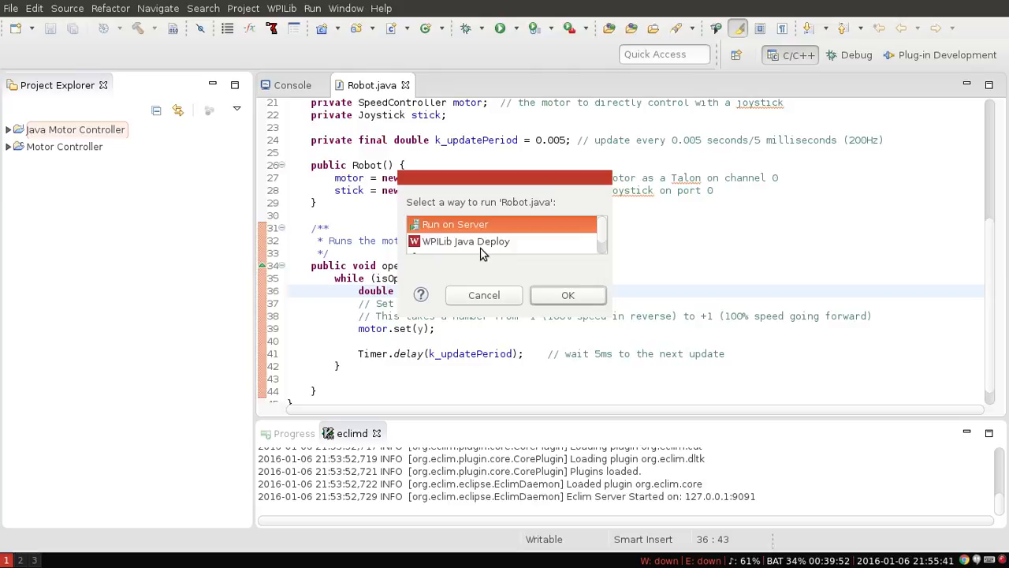
left_click(483, 295)
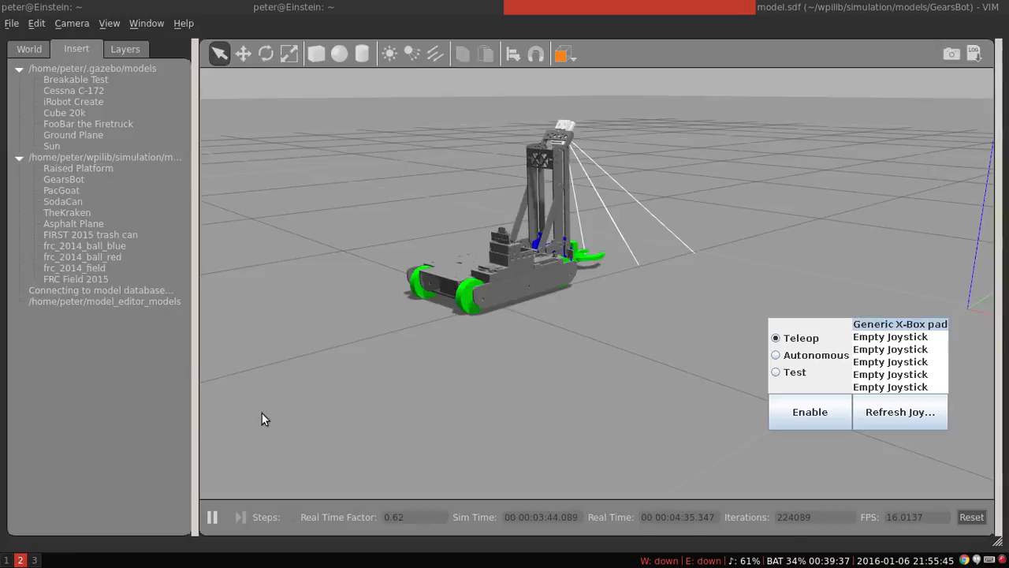
Enable the simulated GearsBot in Teleop from the driver station
left_click(810, 412)
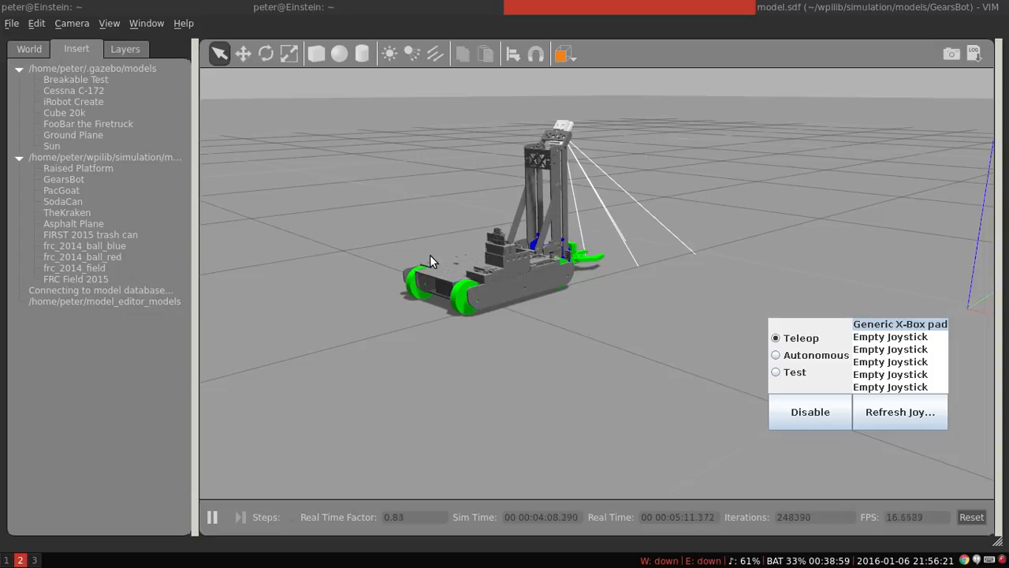
Return to model.sdf in Vim at the jElevator joint's dynamics block
left_click(211, 517)
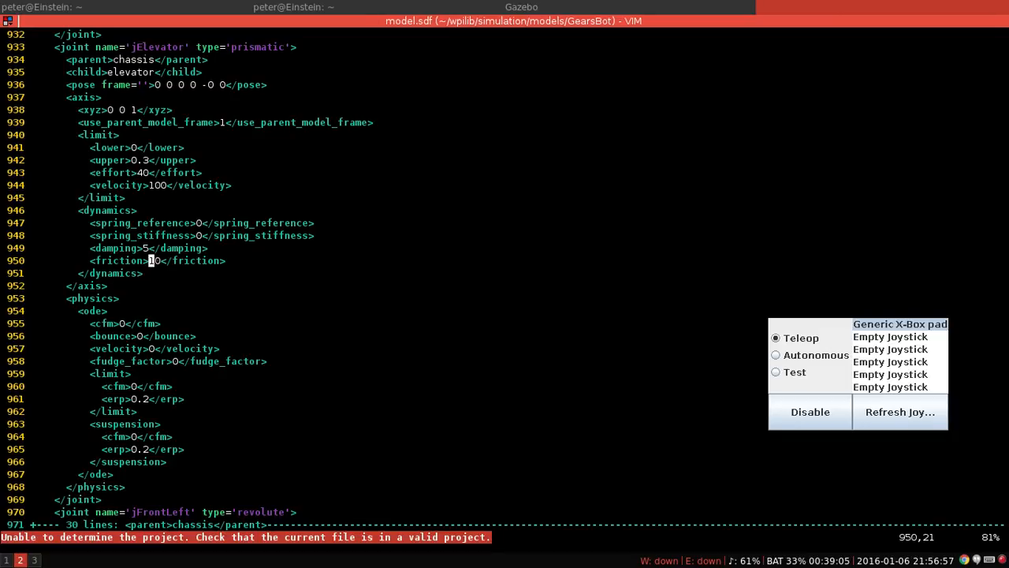
Insert a second GearsBot from the Insert tab and place it beside the first robot
left_click(520, 7)
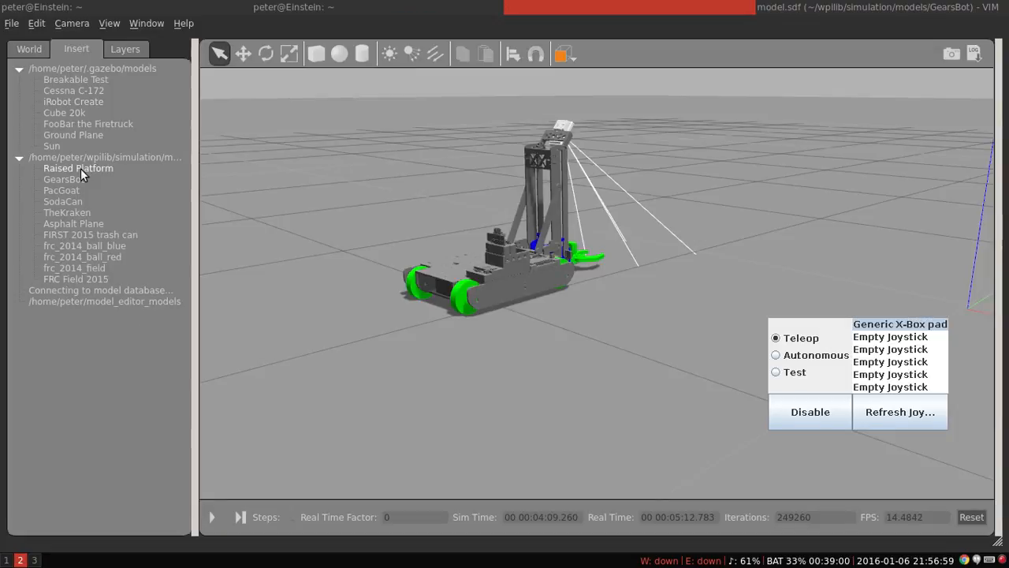
left_click(63, 180)
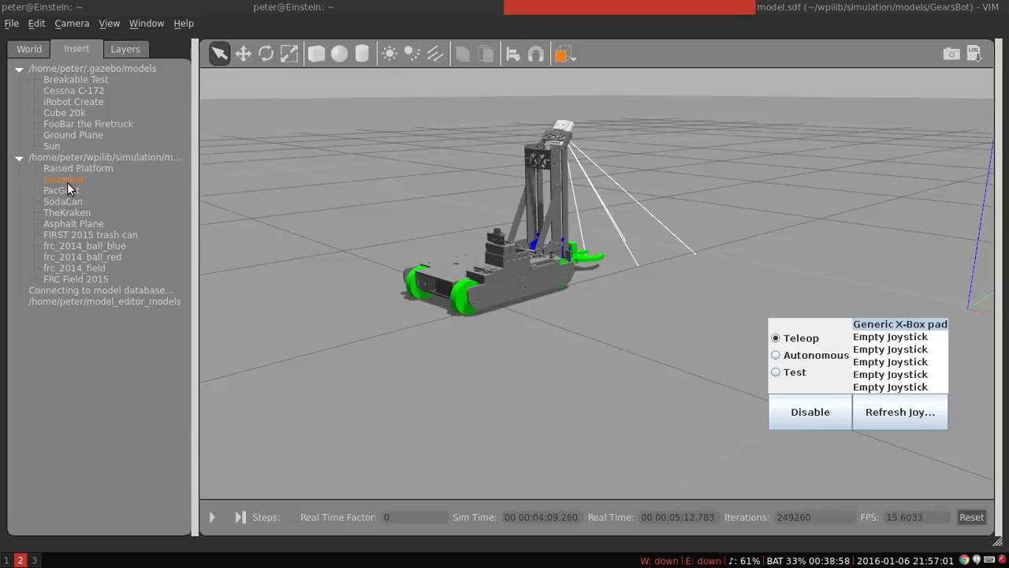
left_click(63, 180)
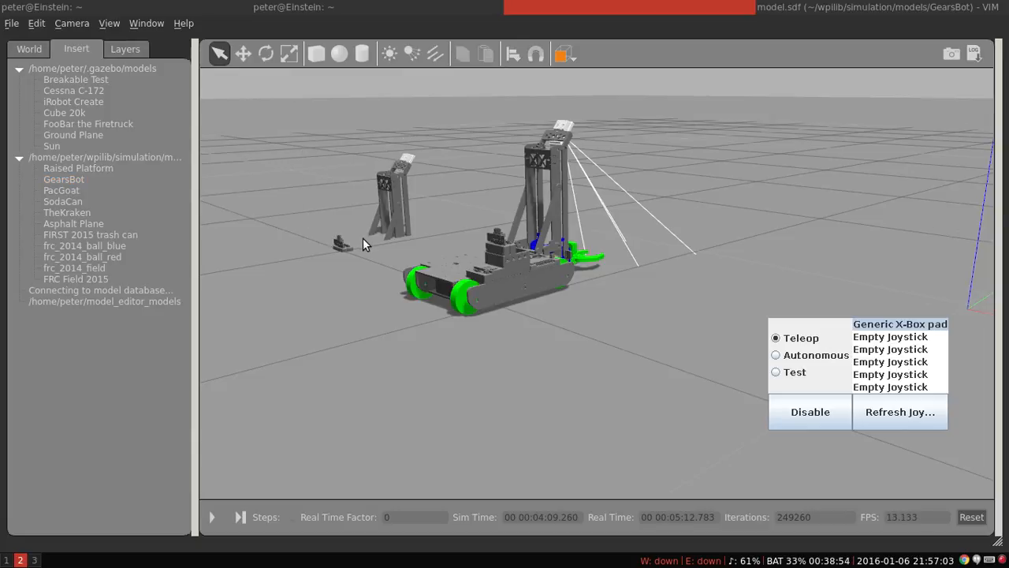
mouse_move(328, 252)
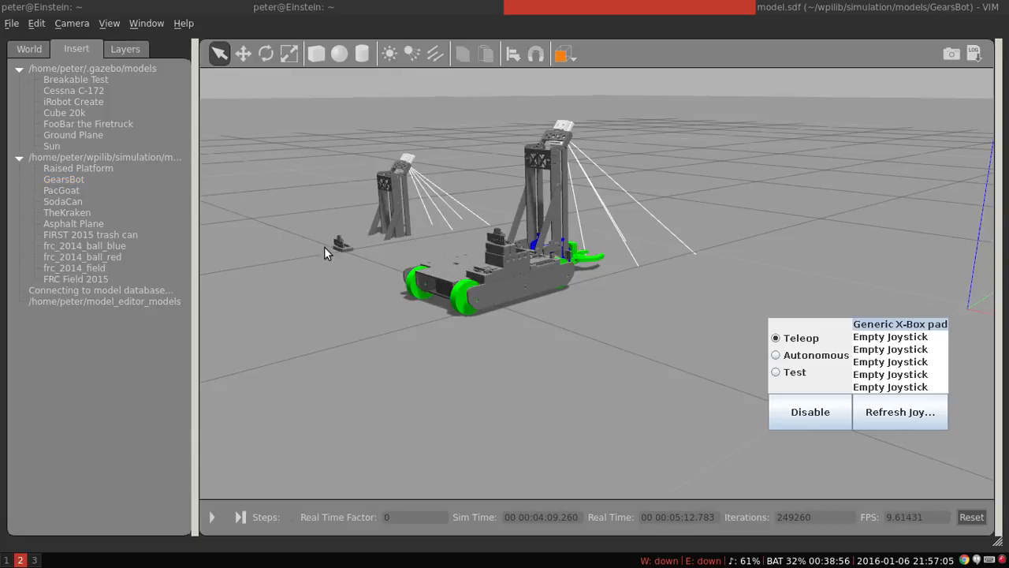
left_click(212, 517)
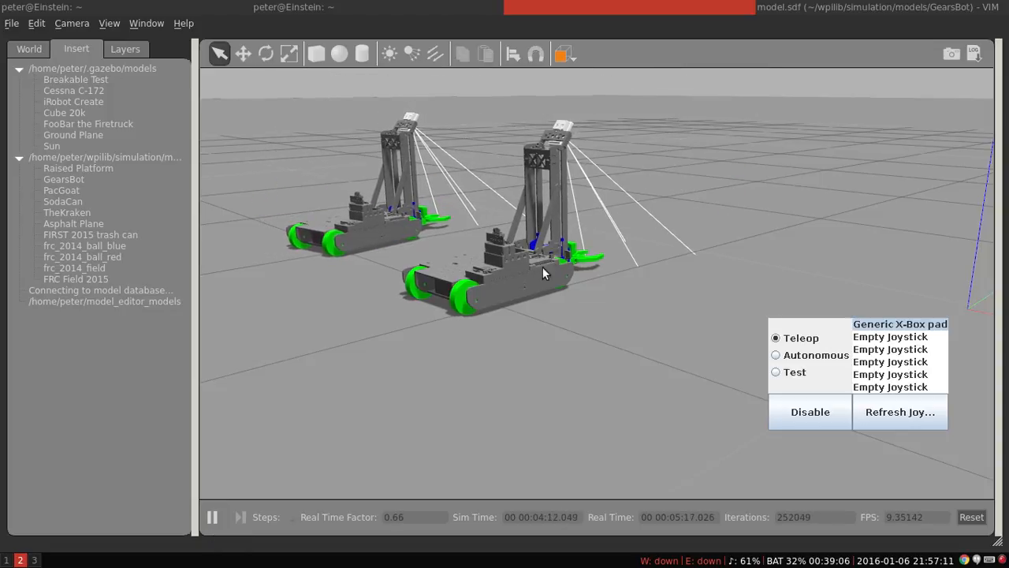
mouse_move(555, 224)
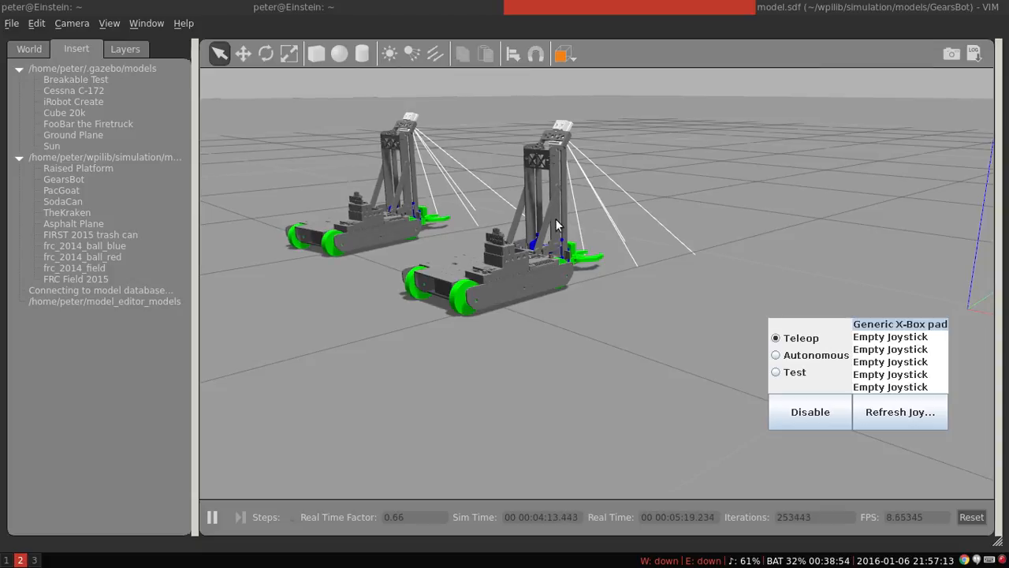
mouse_move(408, 375)
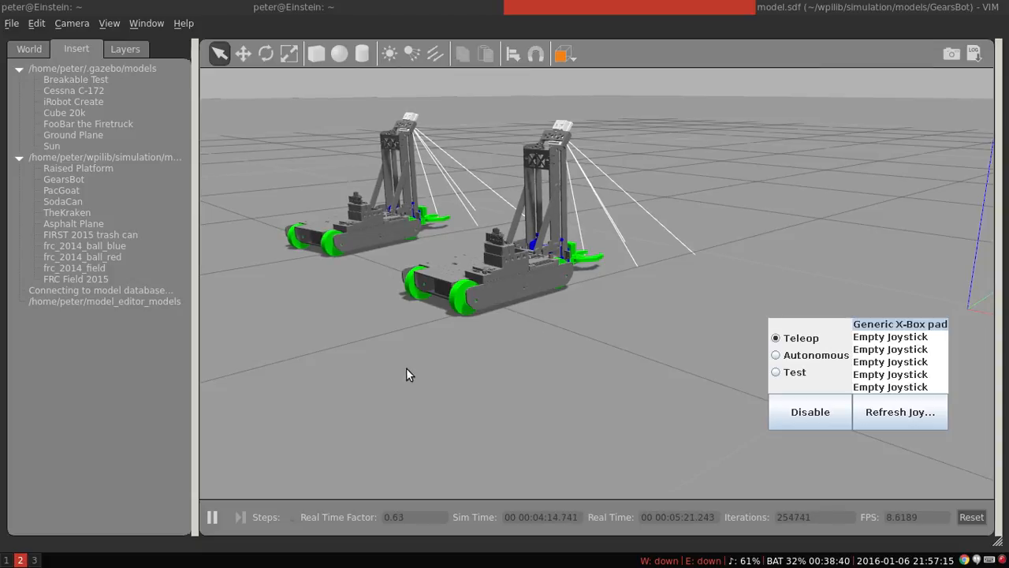
mouse_move(240, 442)
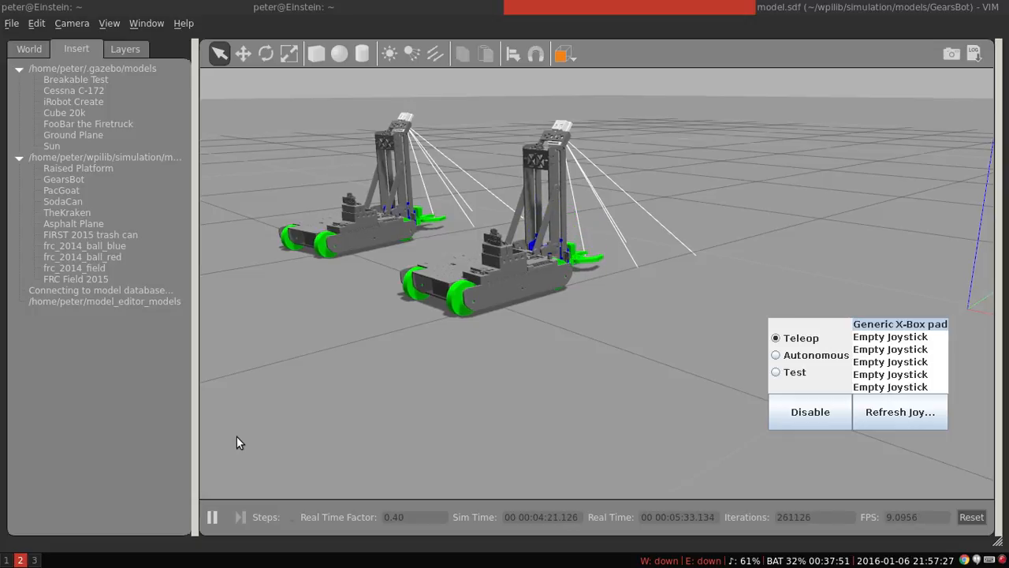
mouse_move(432, 216)
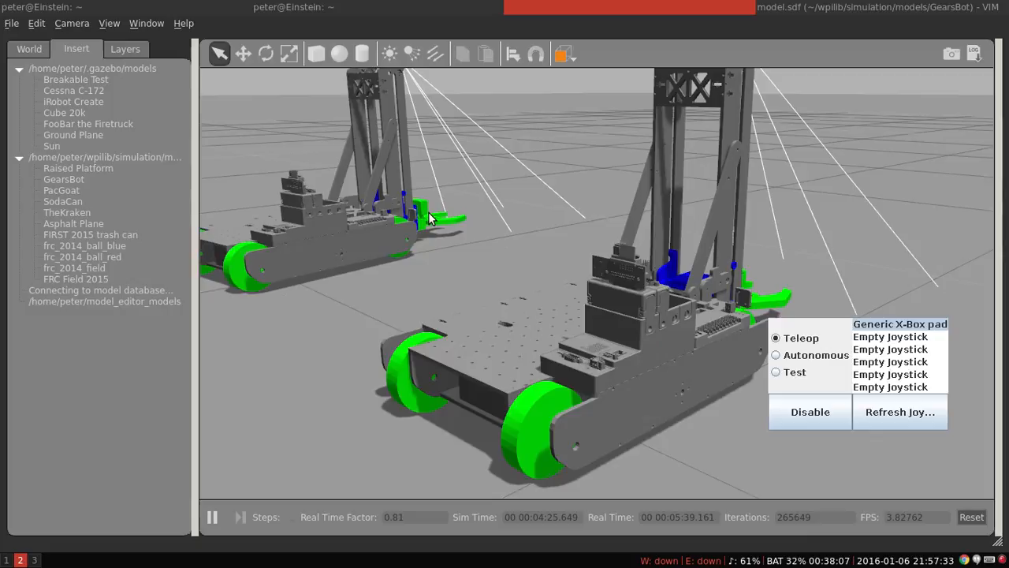
mouse_move(466, 271)
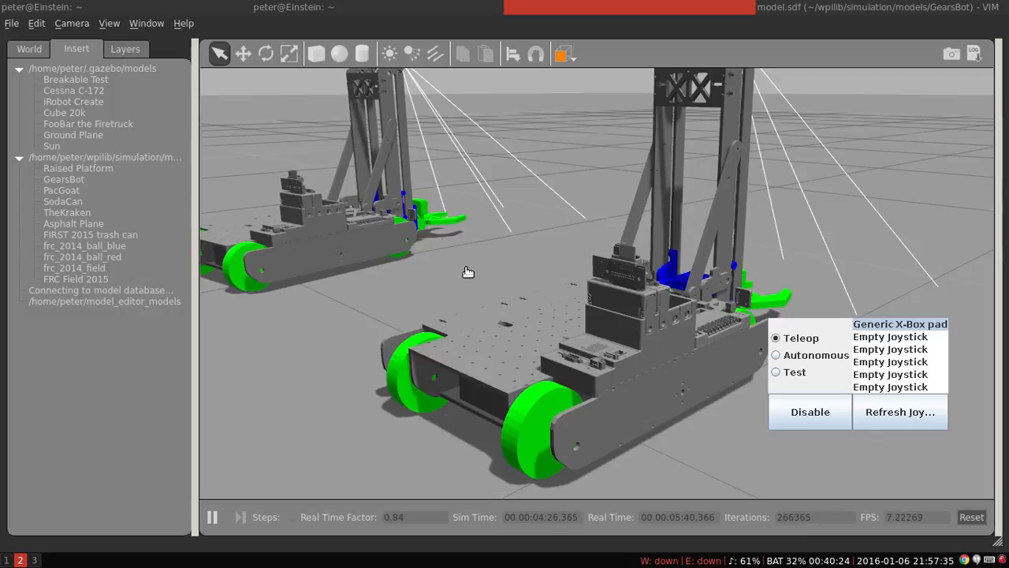
Bring up the Apply Force/Torque settings for GearsBot_0_0
left_click(28, 47)
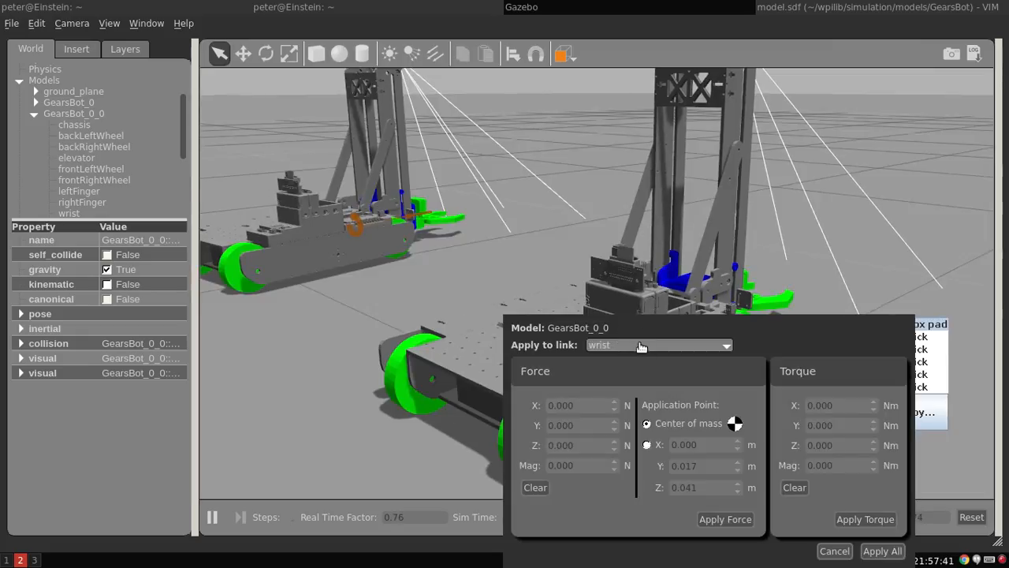
Apply a 100 N upward (Z) force to GearsBot_0_0's elevator link
left_click(659, 344)
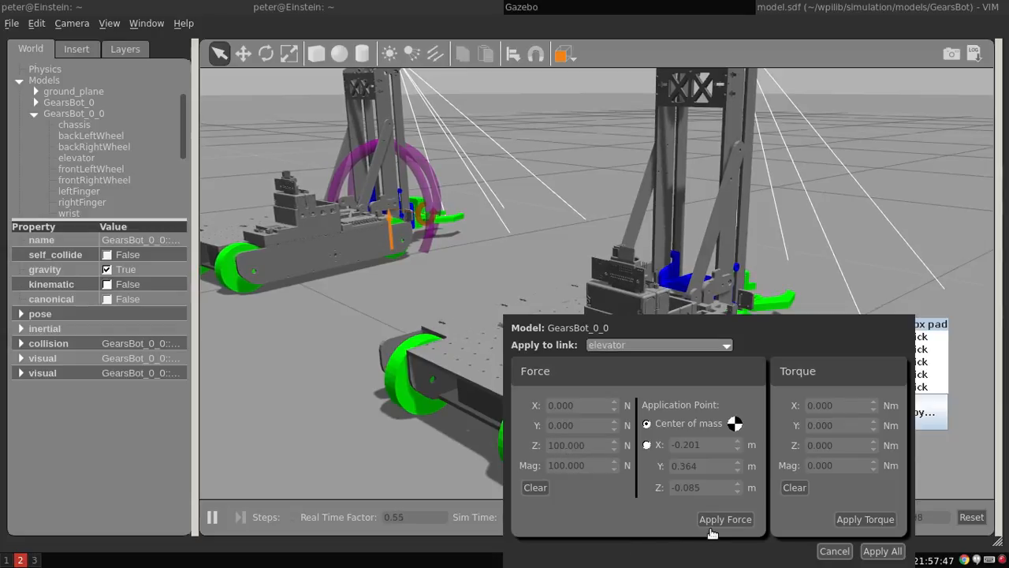
left_click(726, 519)
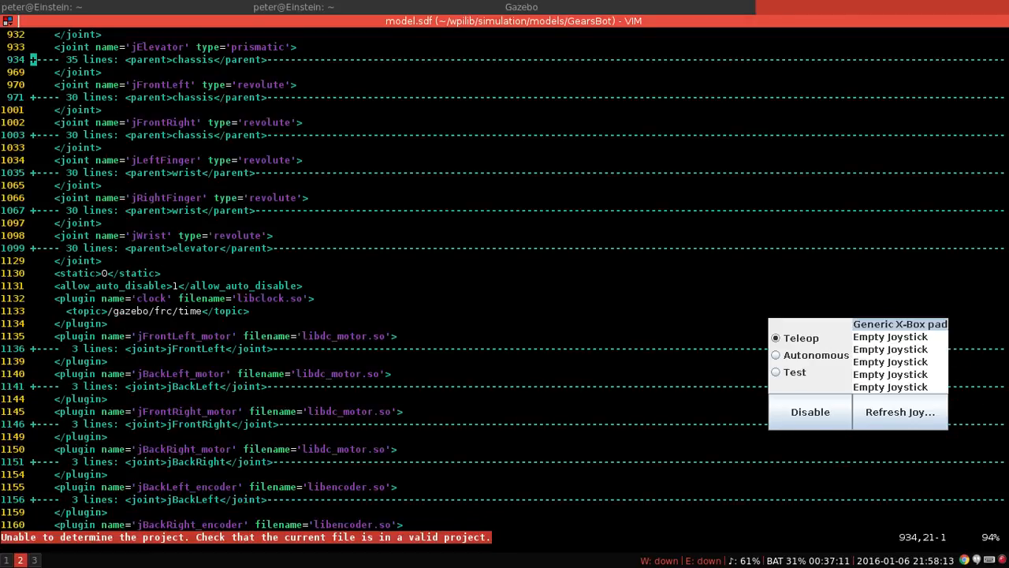
Scroll through the folded model.sdf without changing it
scroll("down", 3)
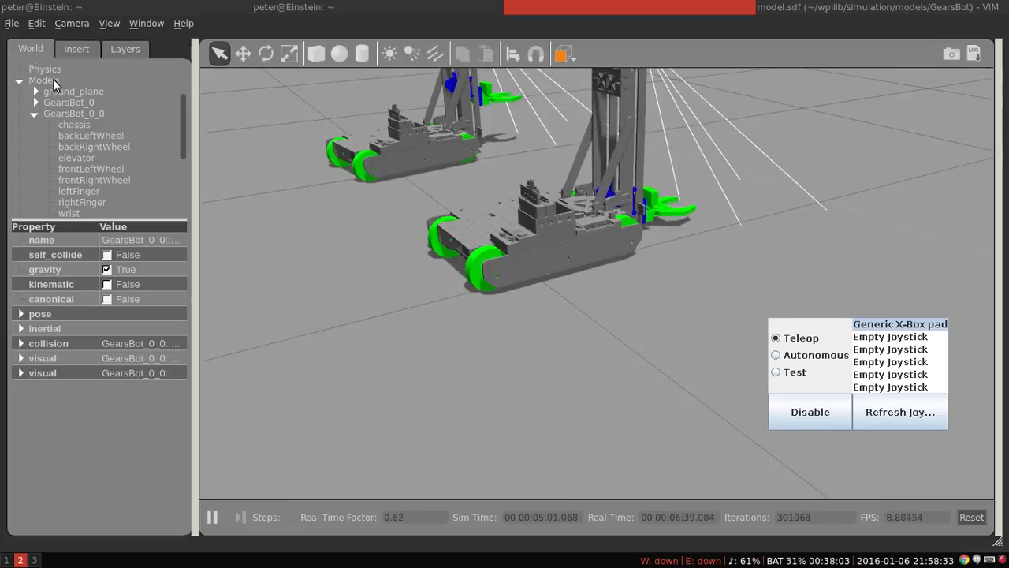
Insert another GearsBot copy into the world from the Insert list
left_click(76, 47)
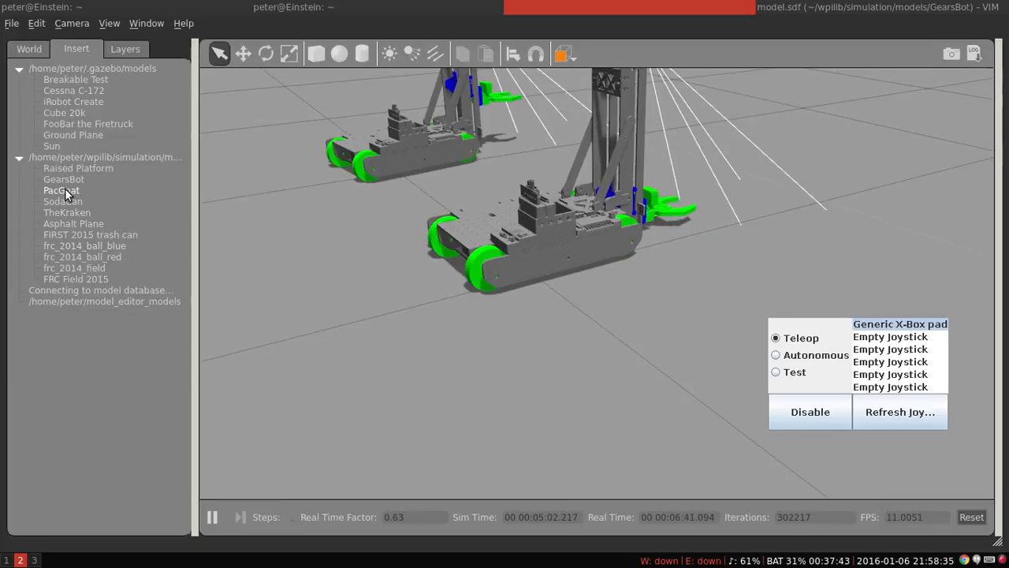
left_click(64, 180)
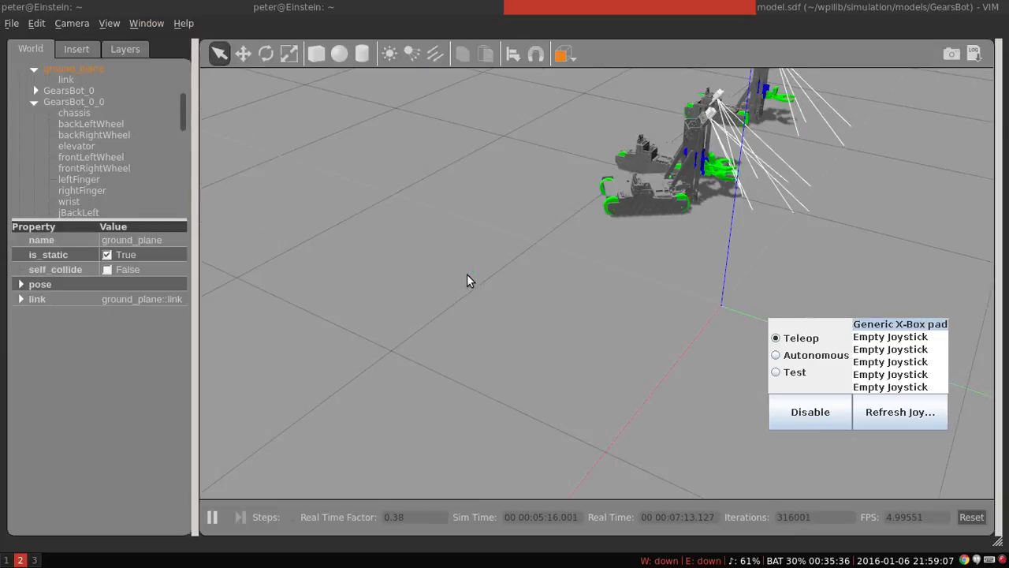
Reopen the insertable model list to place more GearsBot copies
left_click(76, 48)
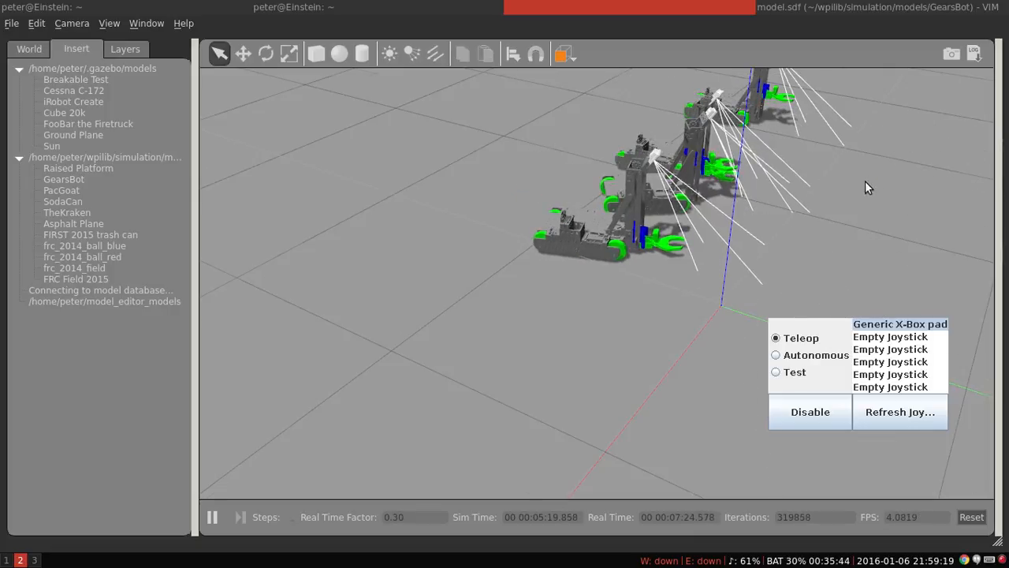
mouse_move(331, 394)
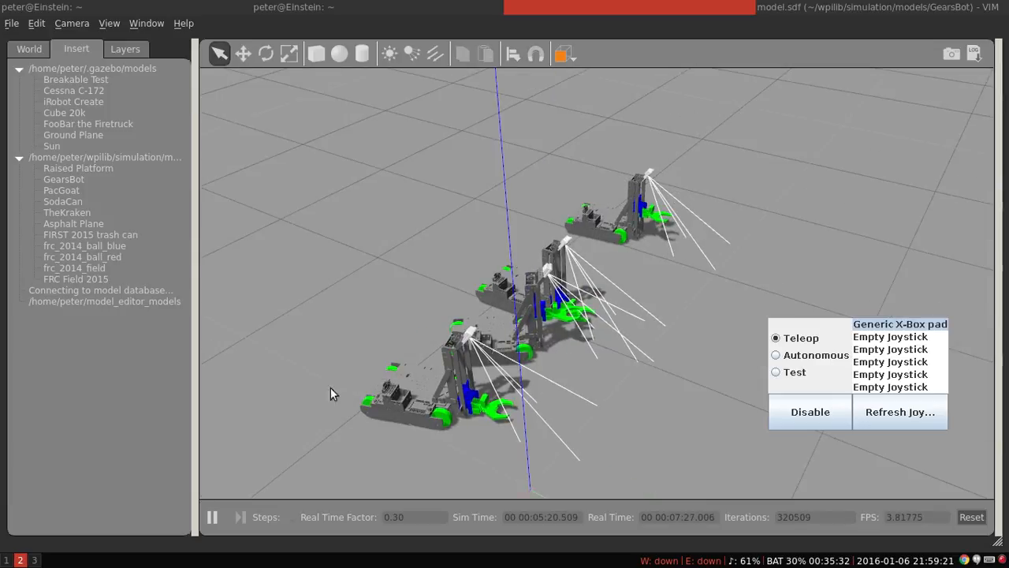
mouse_move(372, 220)
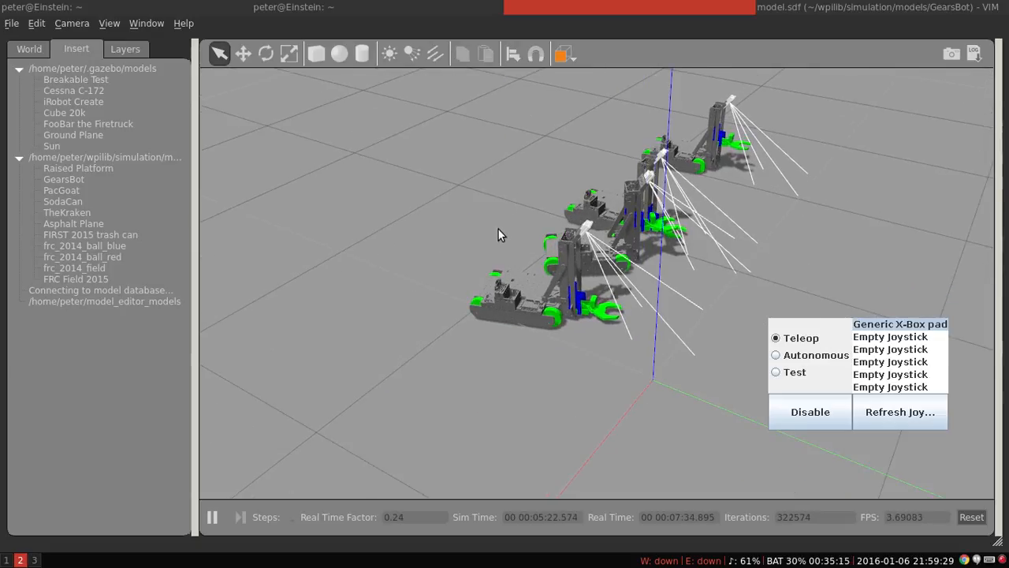
mouse_move(429, 325)
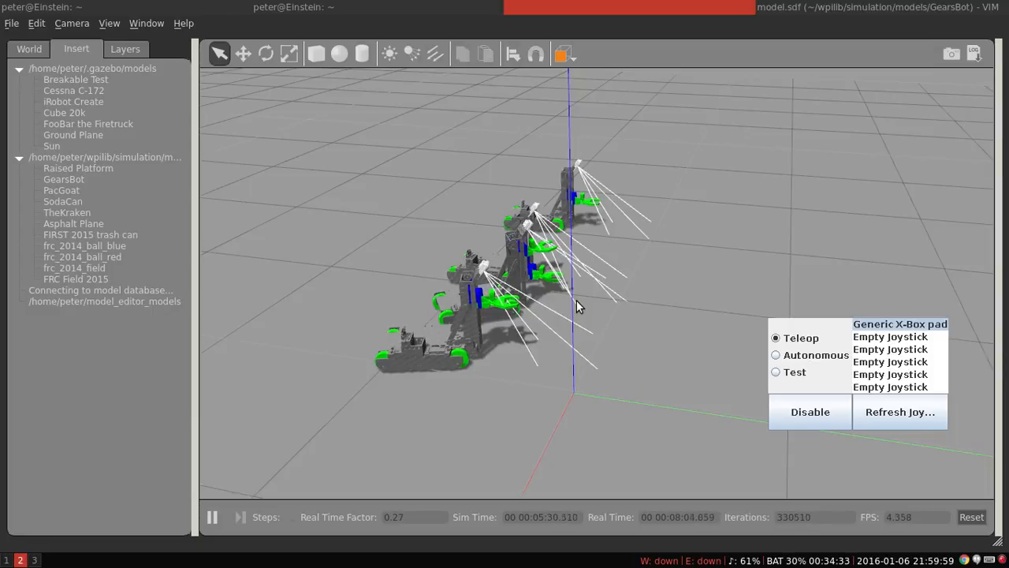
mouse_move(542, 211)
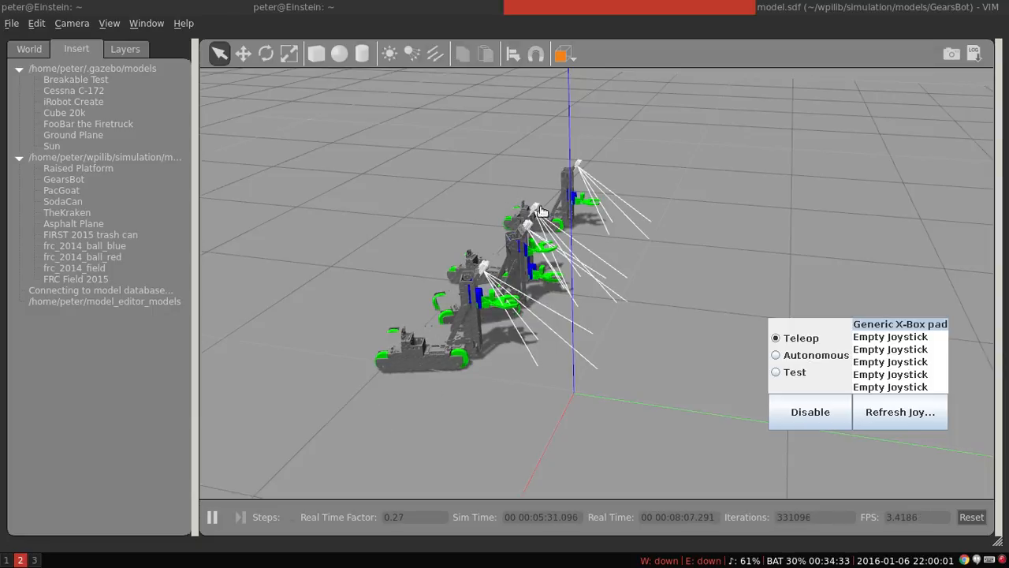
Bring Vim back to the front showing model.sdf's motor plugins
left_click(522, 6)
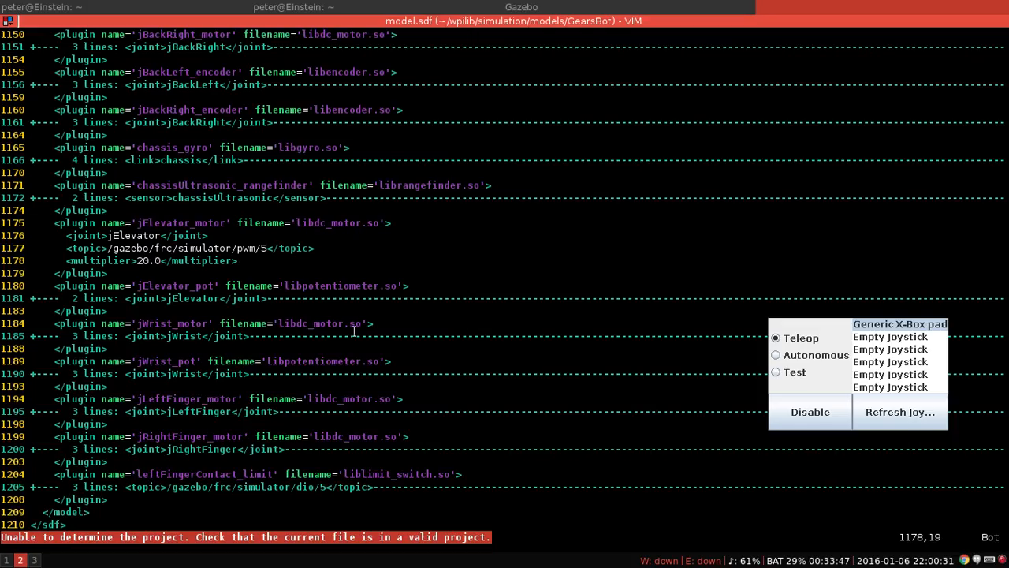
mouse_move(660, 327)
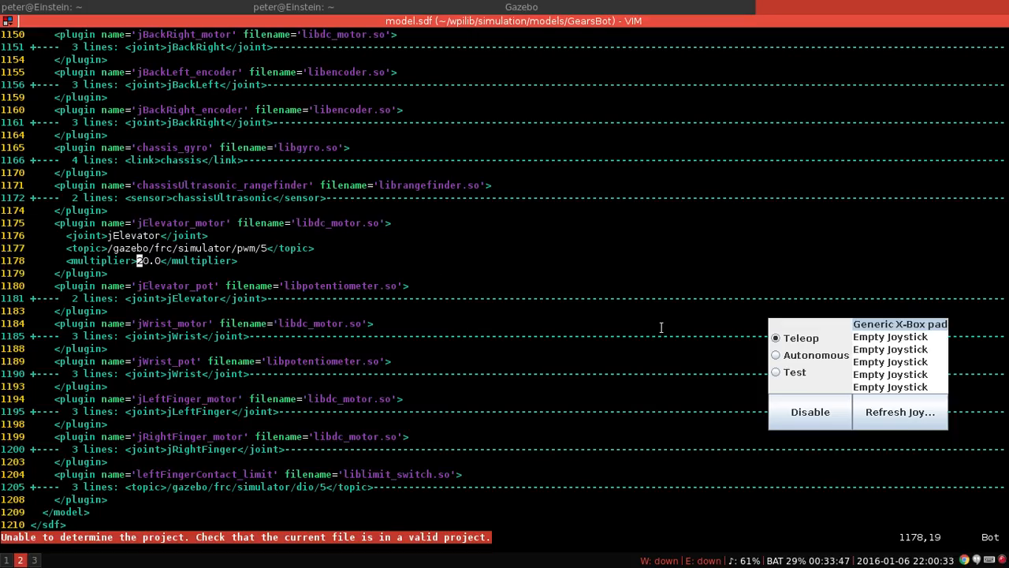